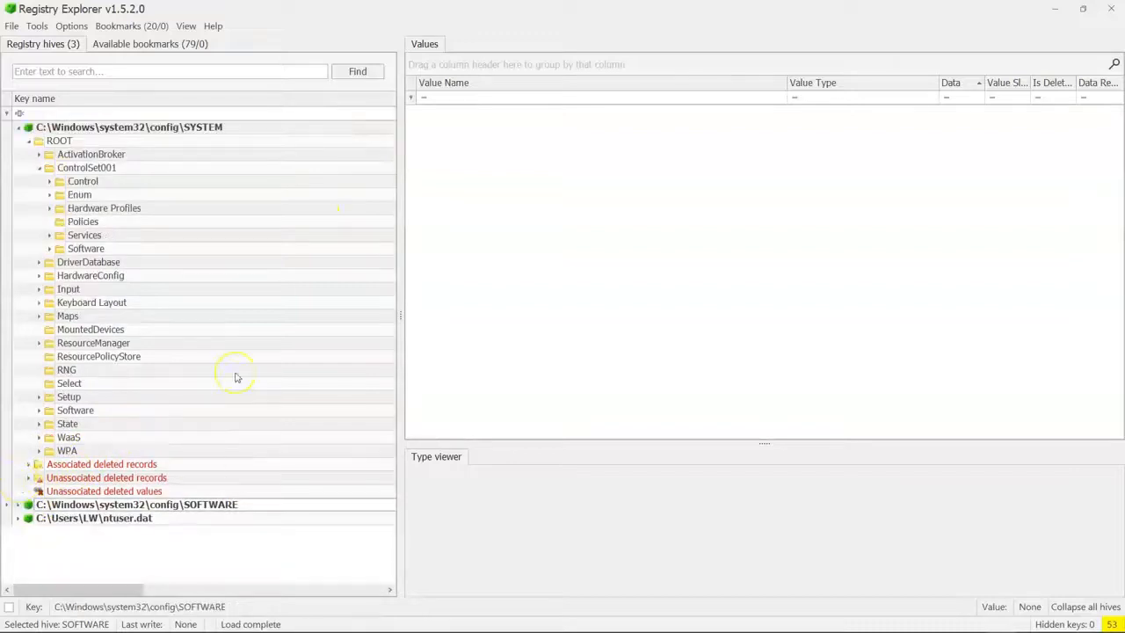
mouse_move(162, 341)
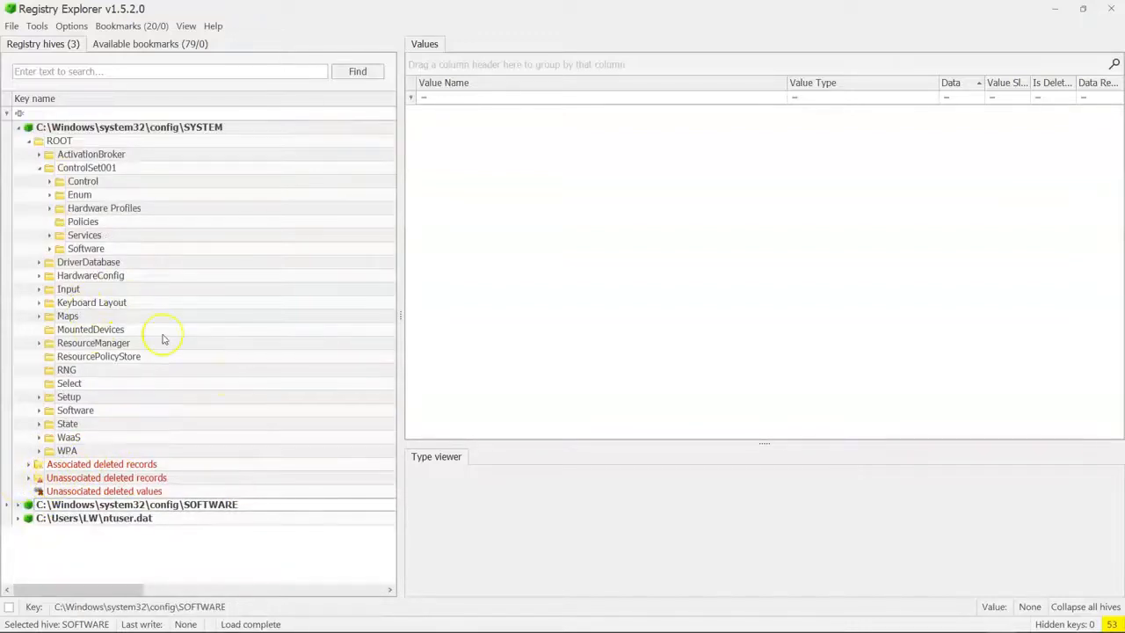
mouse_move(303, 350)
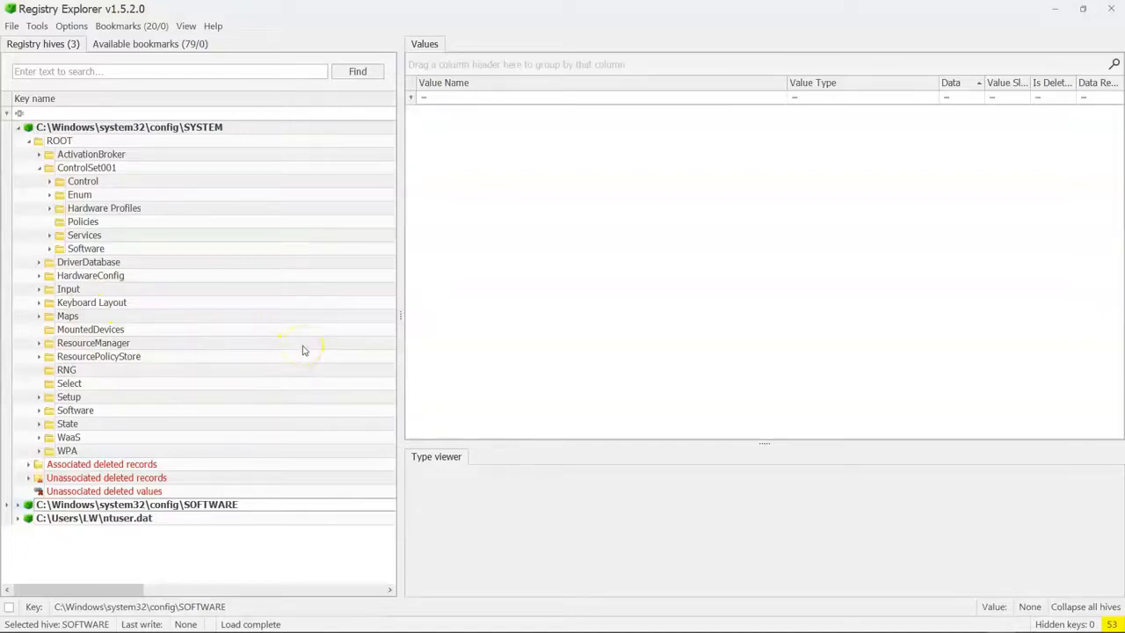
mouse_move(255, 267)
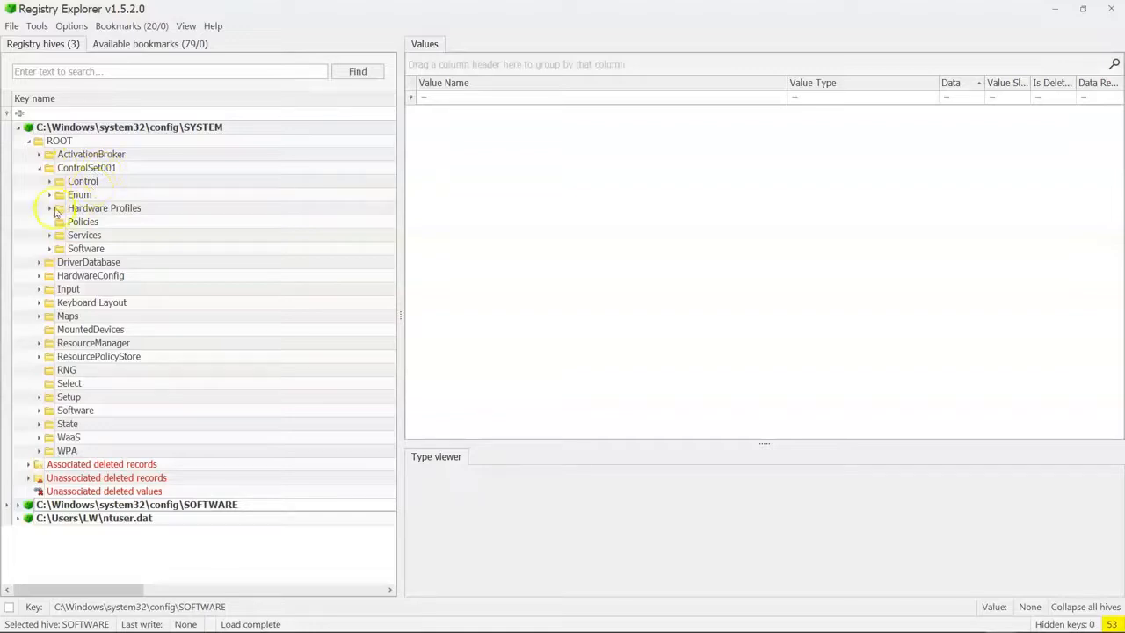
Expand Enum\USBSTOR down to the SanDisk Extreme Pro serial key and its subkeys
left_click(49, 193)
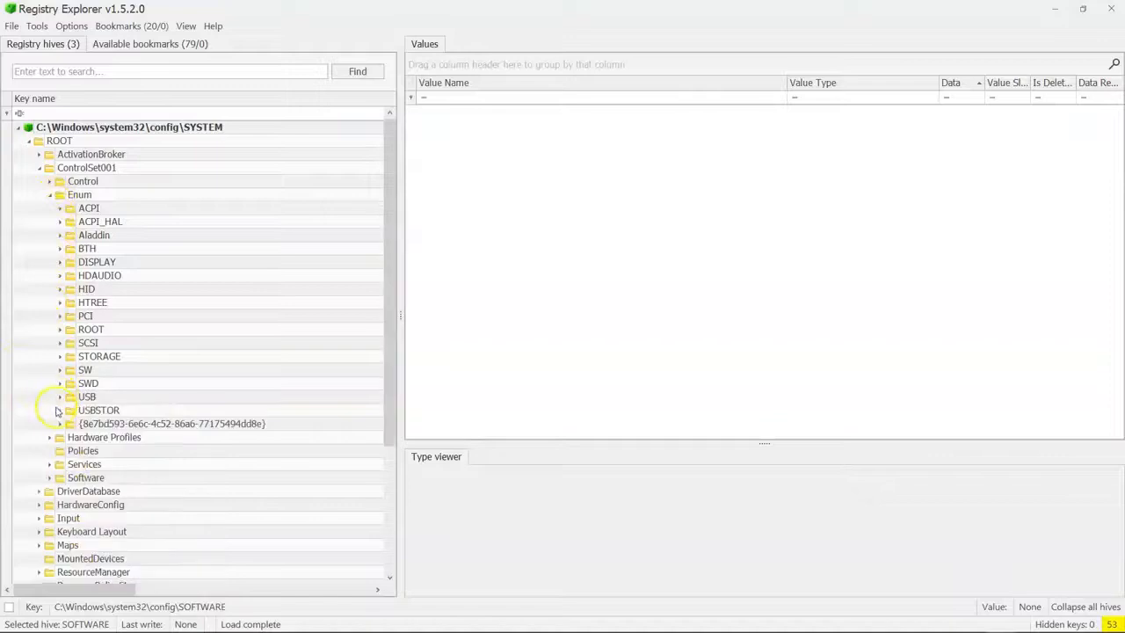
left_click(60, 409)
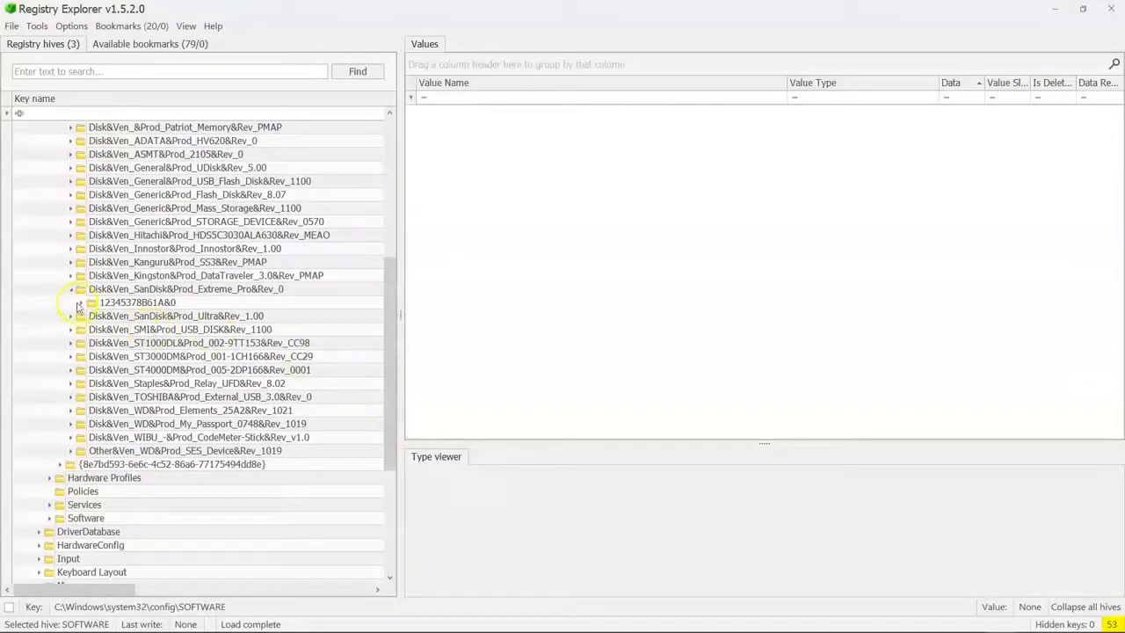
left_click(137, 302)
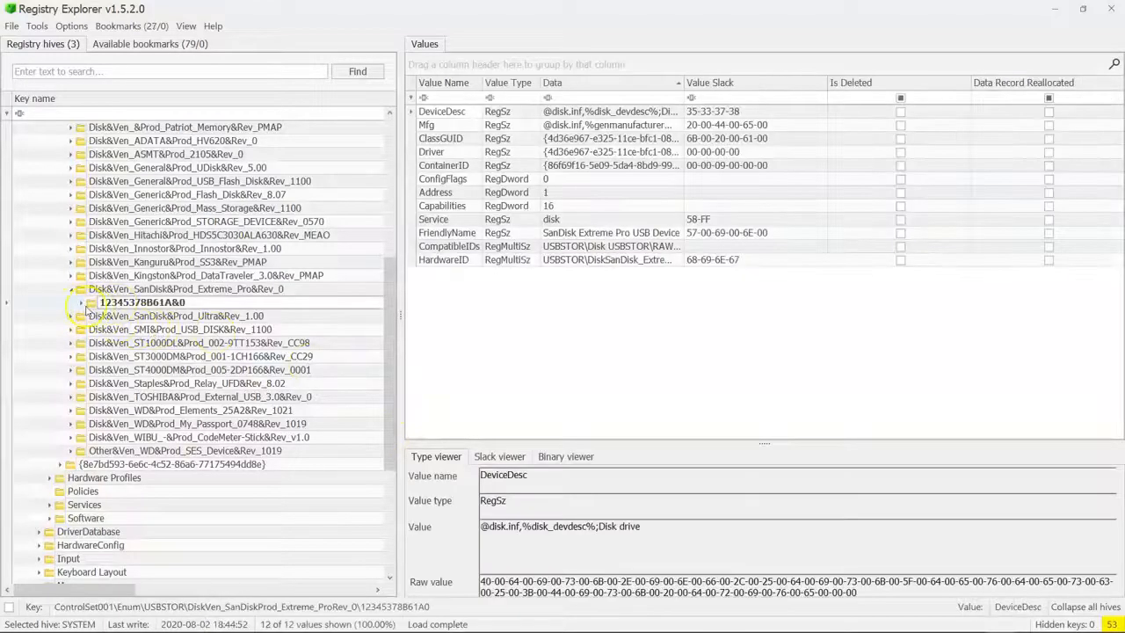
left_click(79, 303)
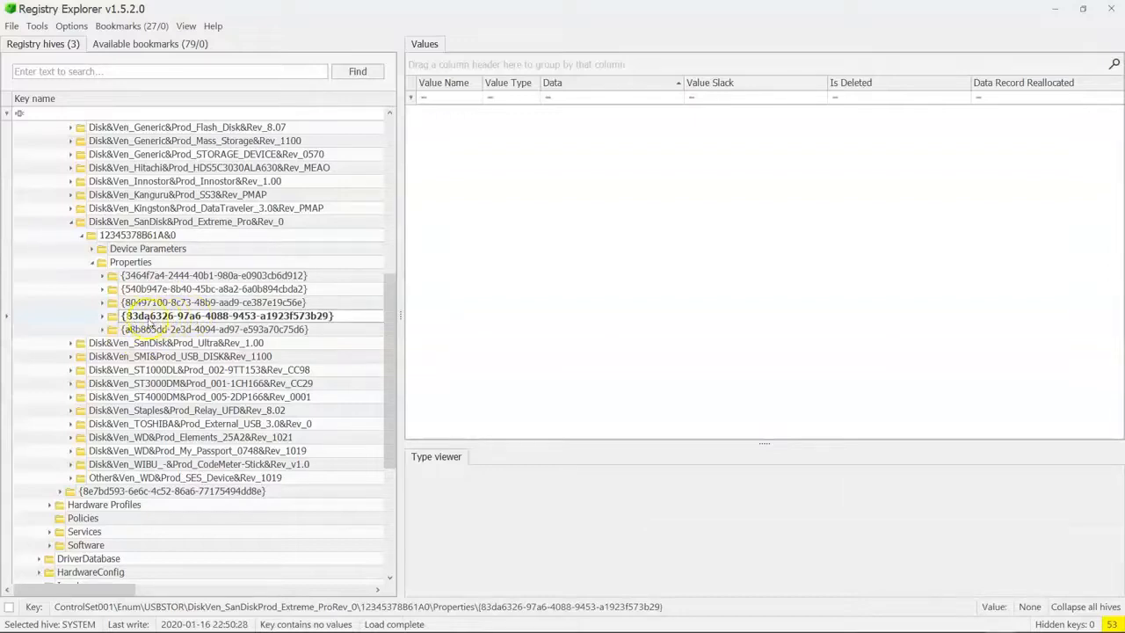
left_click(102, 317)
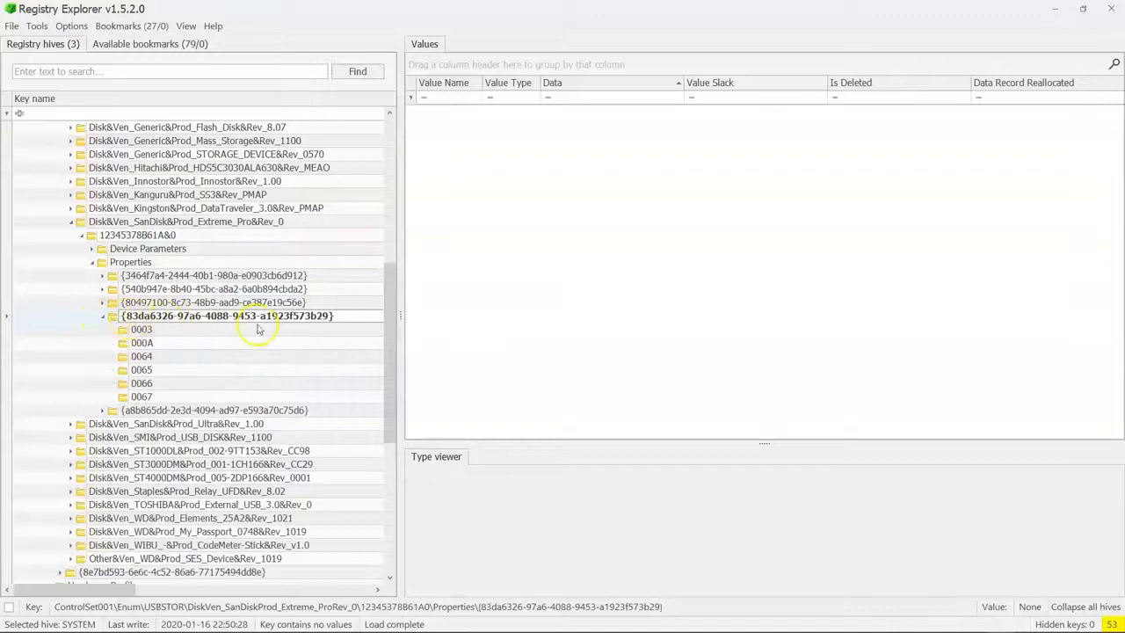
scroll("down", 3)
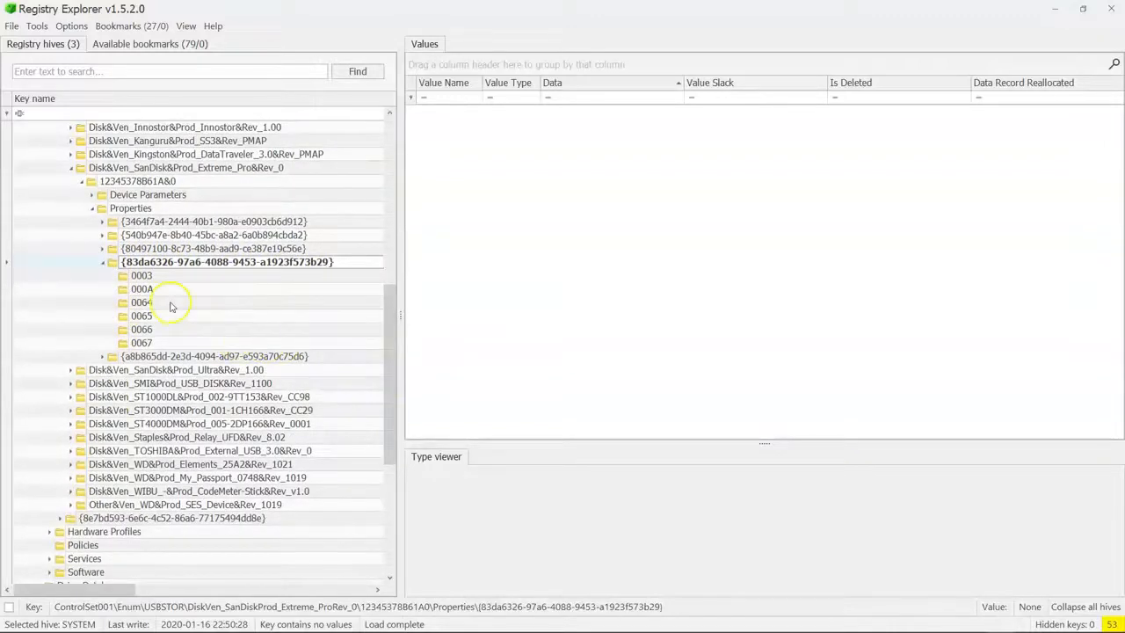
left_click(140, 302)
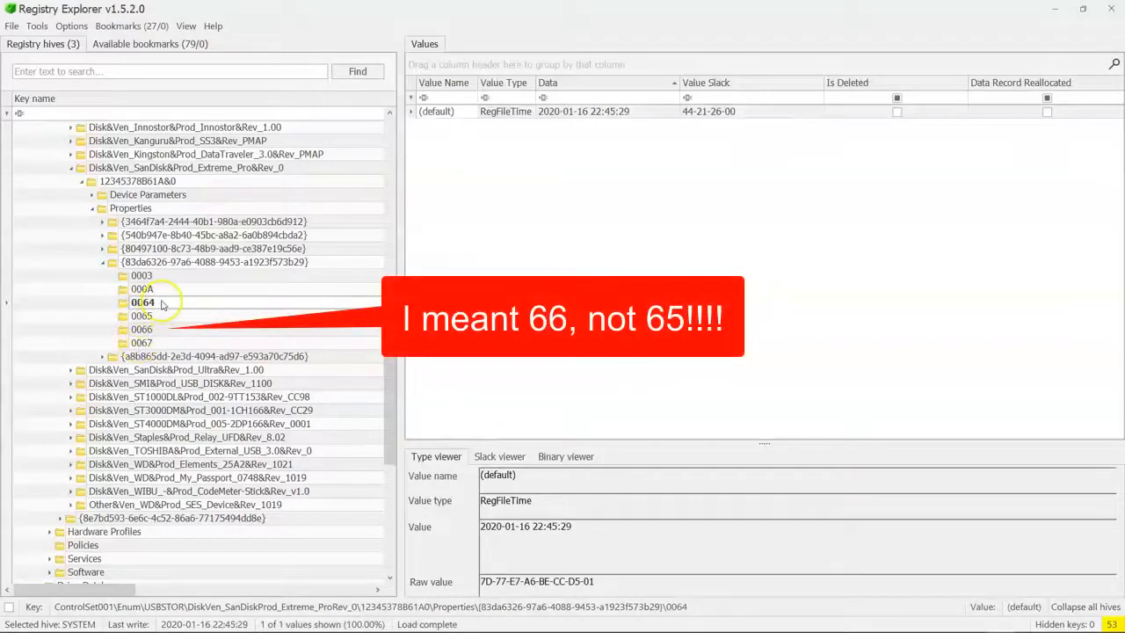
left_click(142, 303)
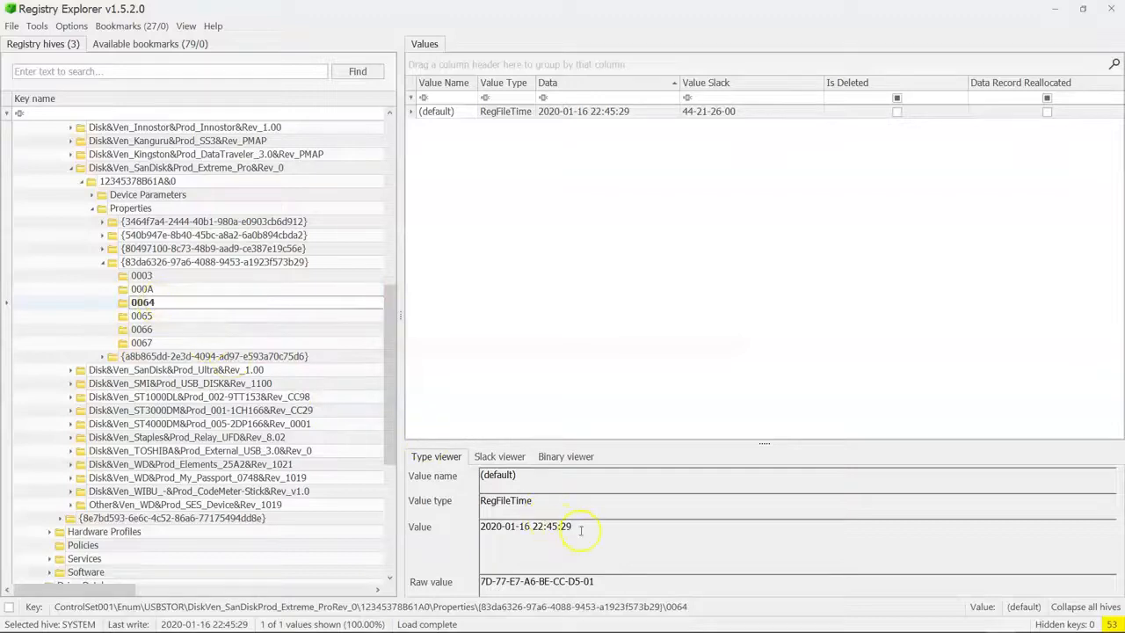
double_click(523, 525)
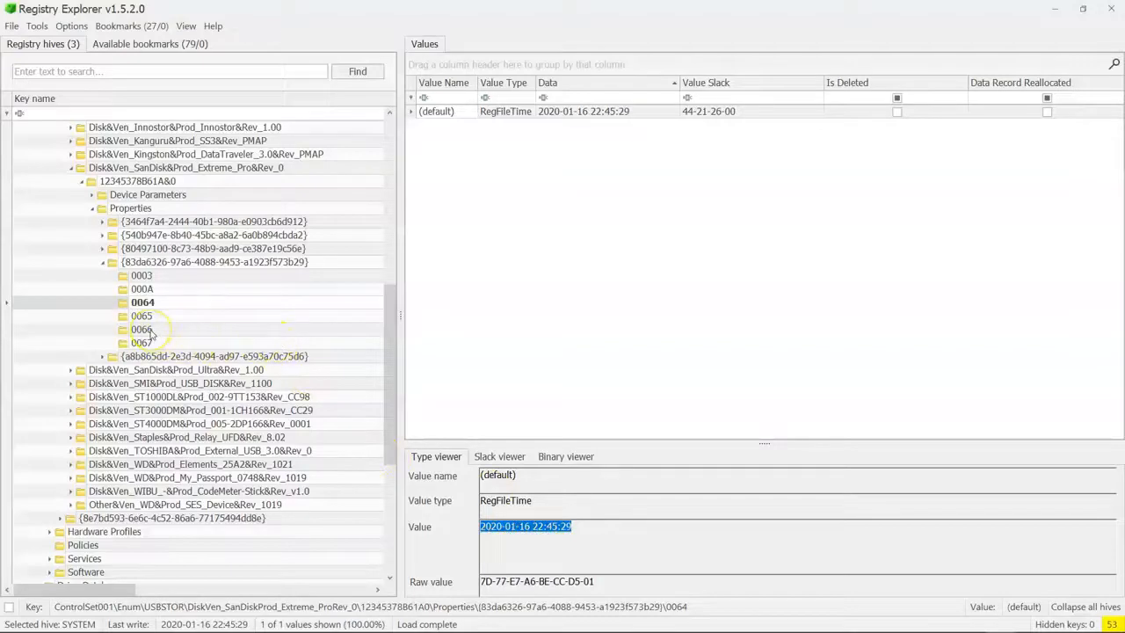
left_click(140, 328)
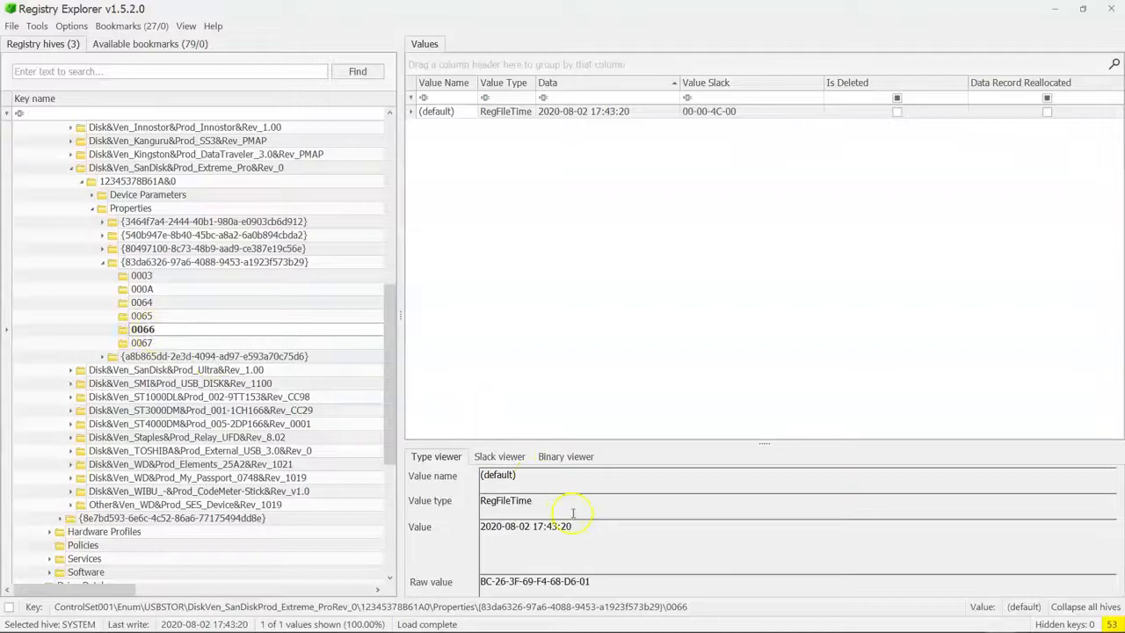
triple_click(525, 525)
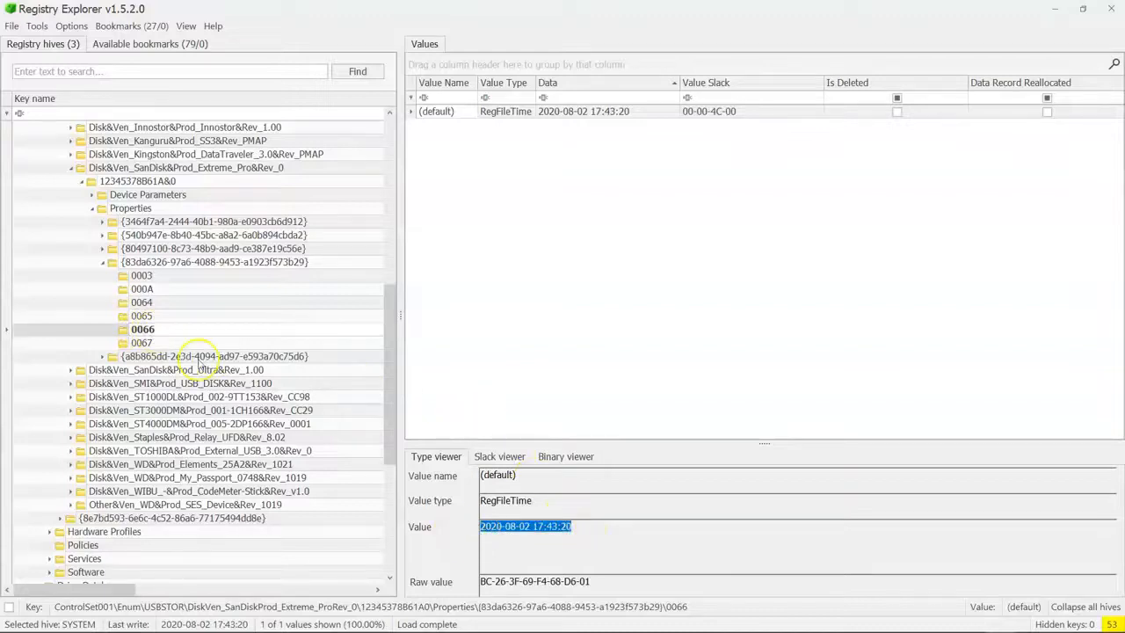
left_click(141, 341)
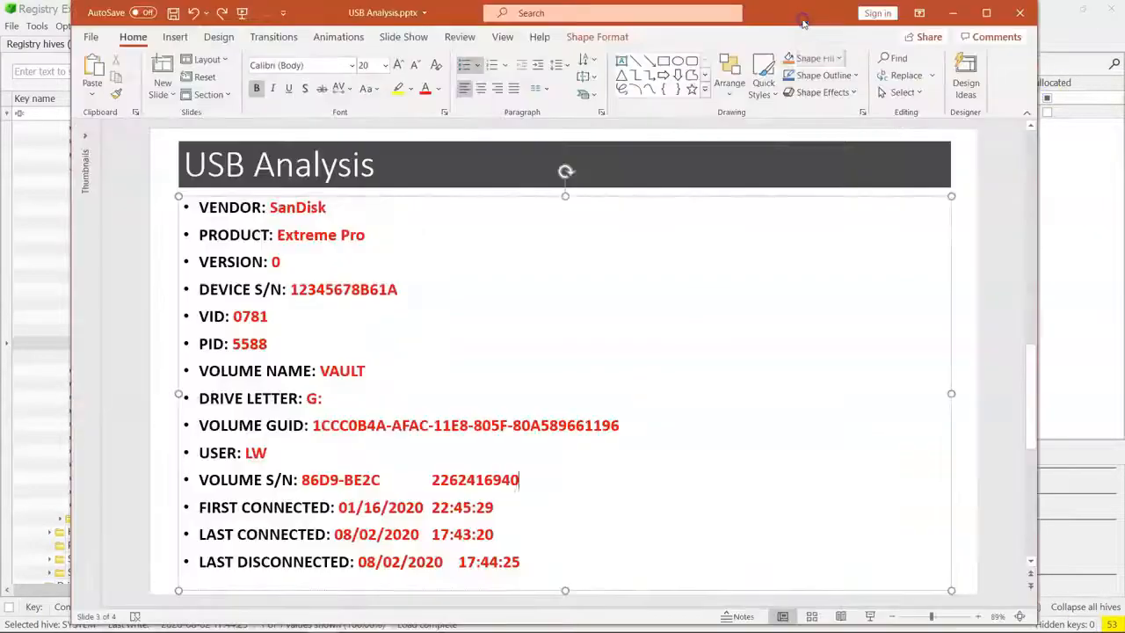
mouse_move(598, 506)
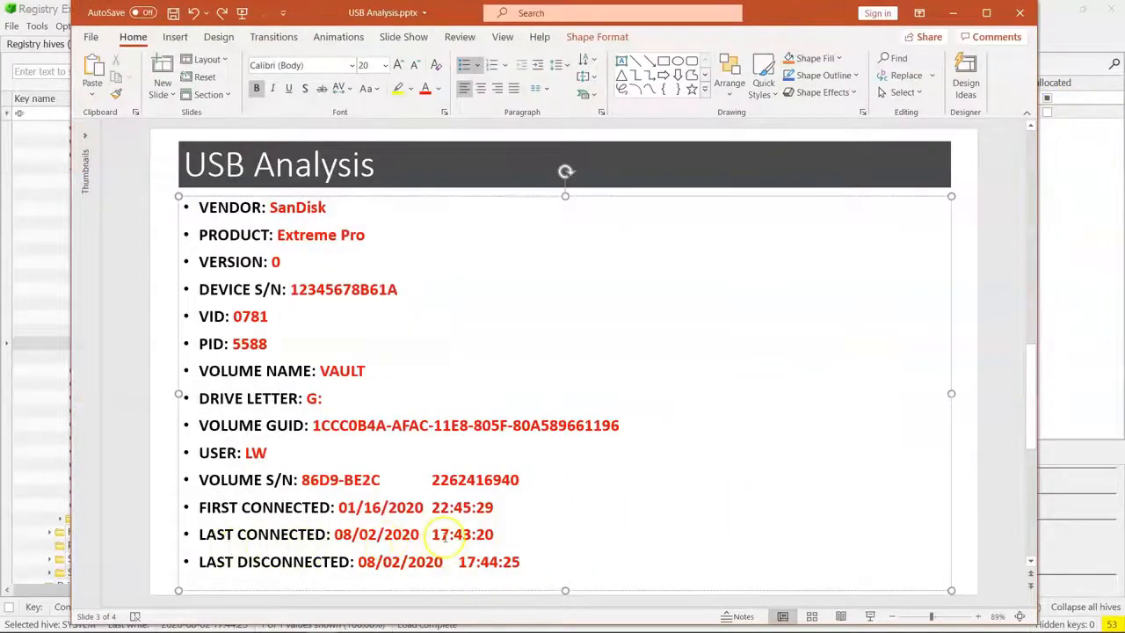
Highlight the last connected time 08/02/2020 17:43:20 on the USB Analysis slide
double_click(460, 534)
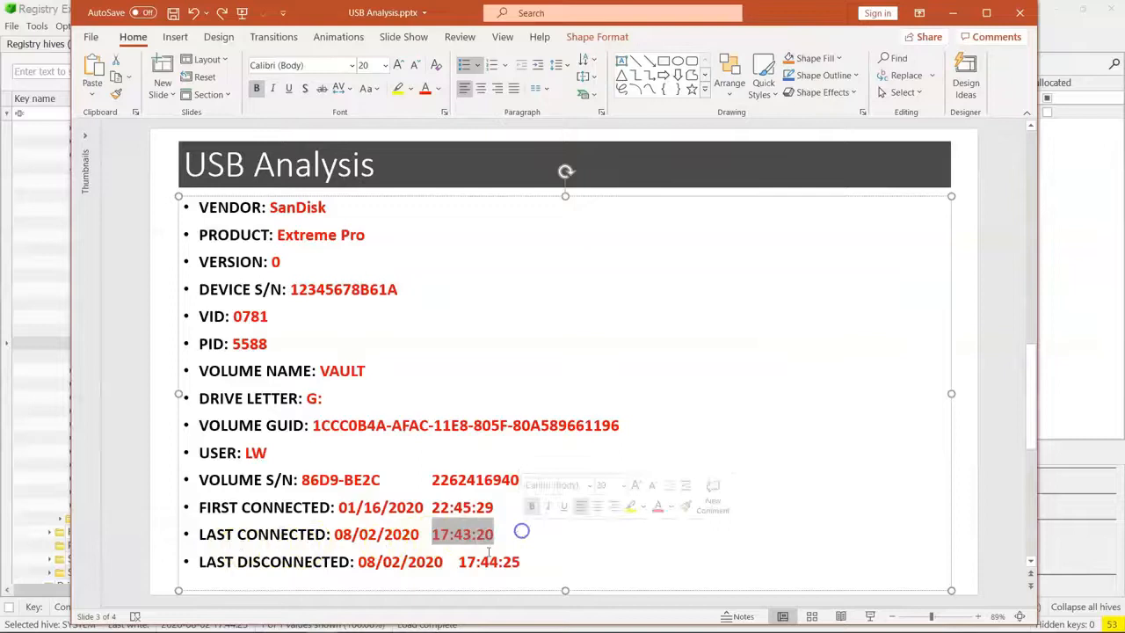